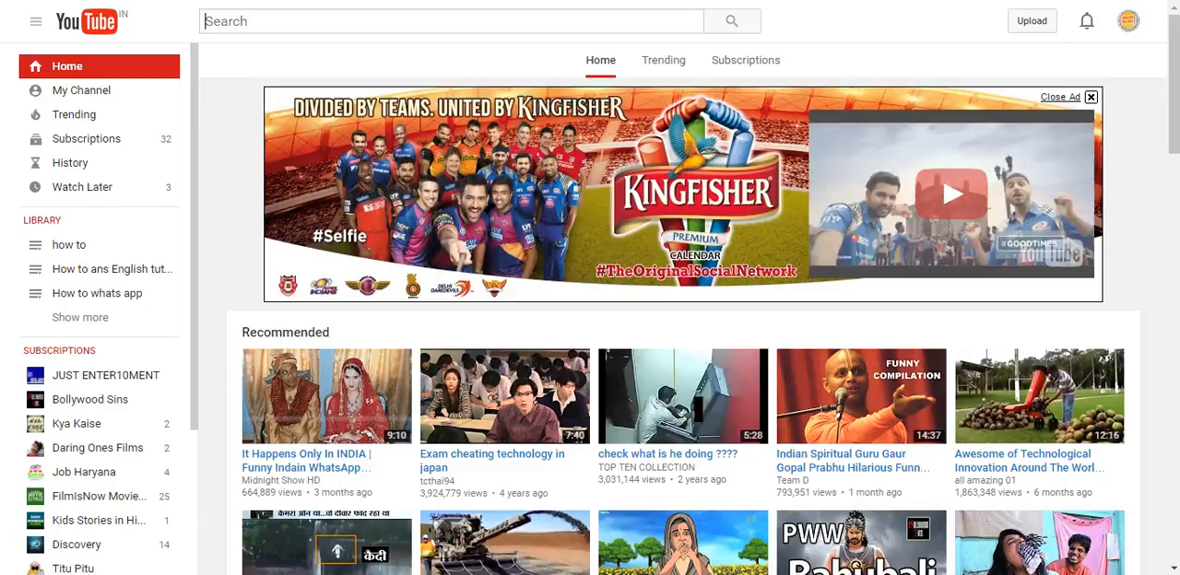
- Scroll the home feed down to the Talltanic 'World's Funniest Engineering Fails' thumbnail
scroll(down, 3)
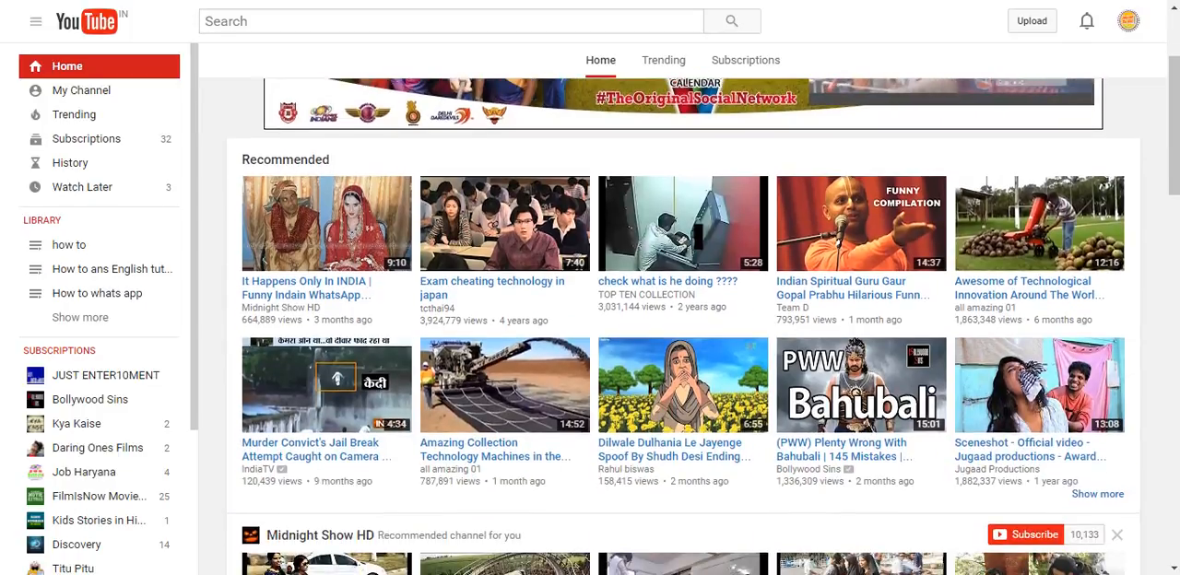
scroll(down, 3)
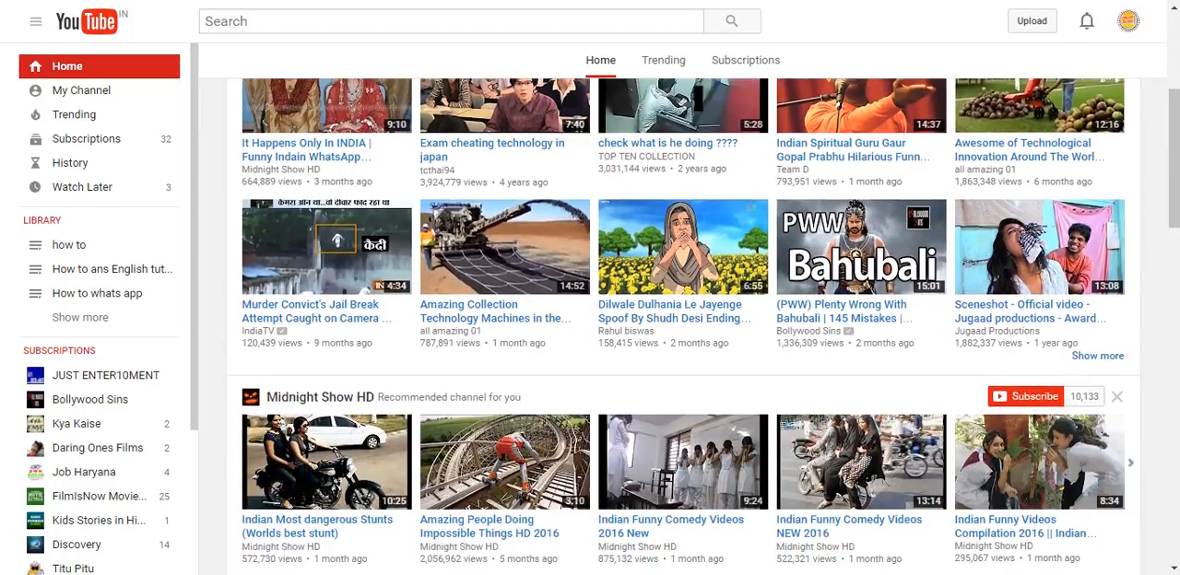
scroll(down, 3)
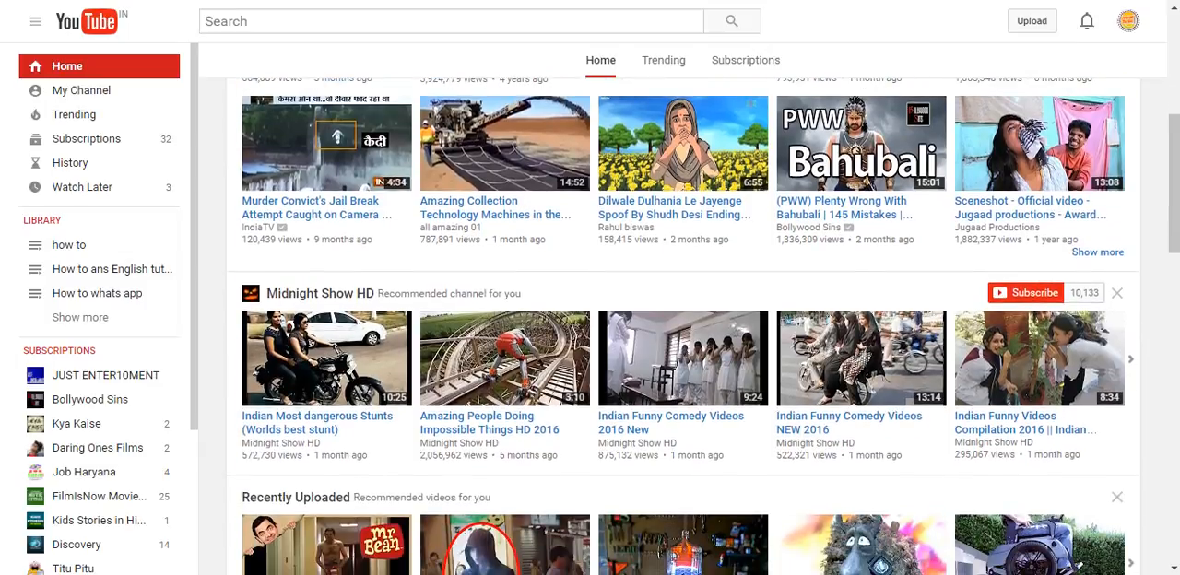
scroll(down, 3)
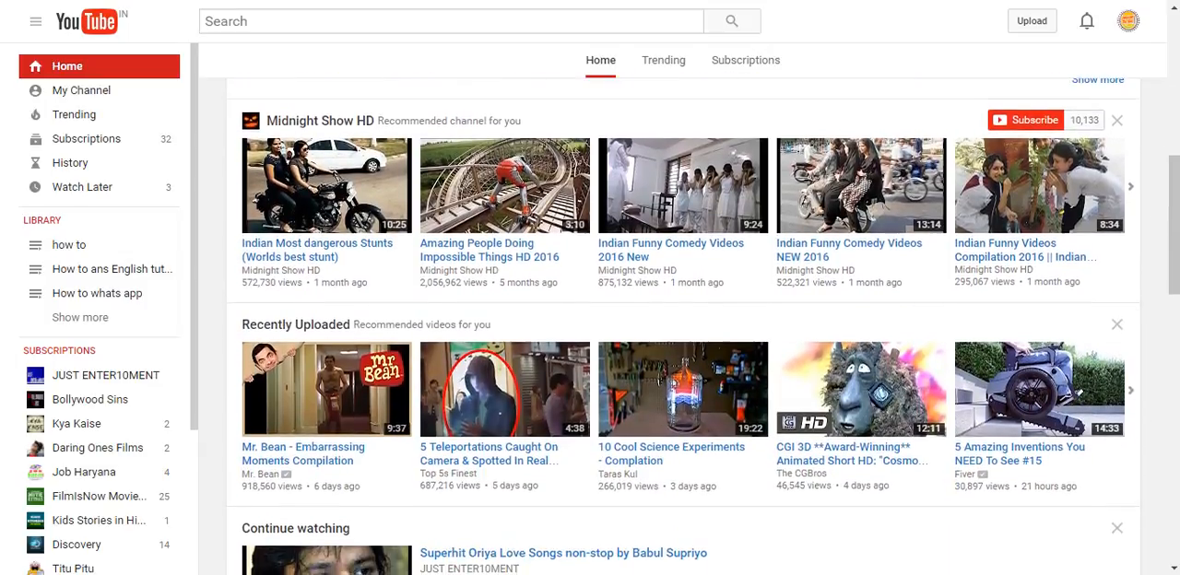
scroll(down, 3)
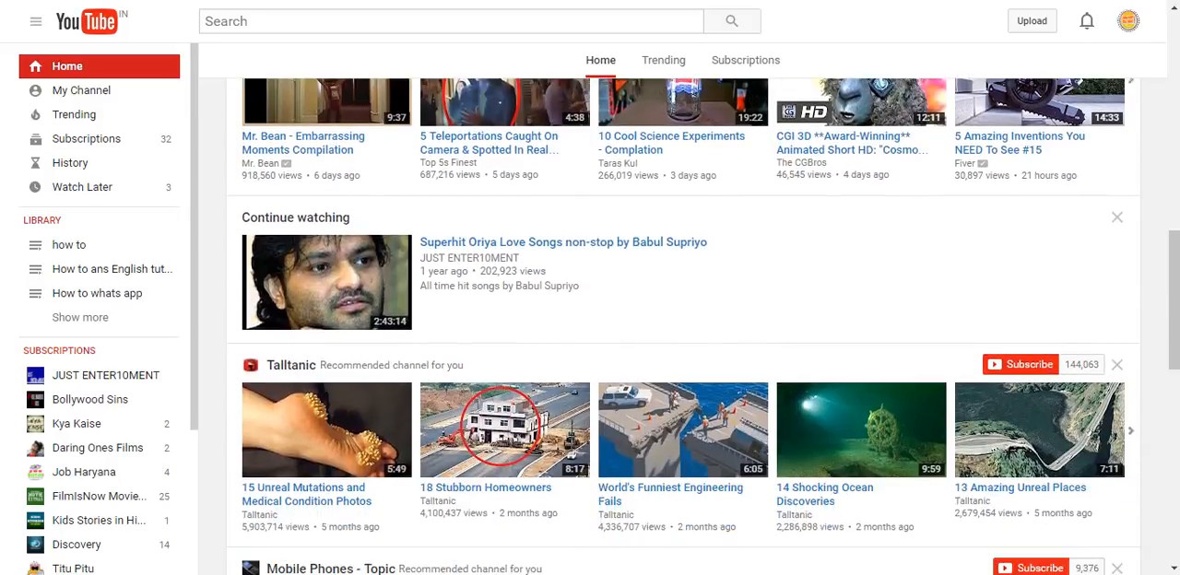
scroll(down, 3)
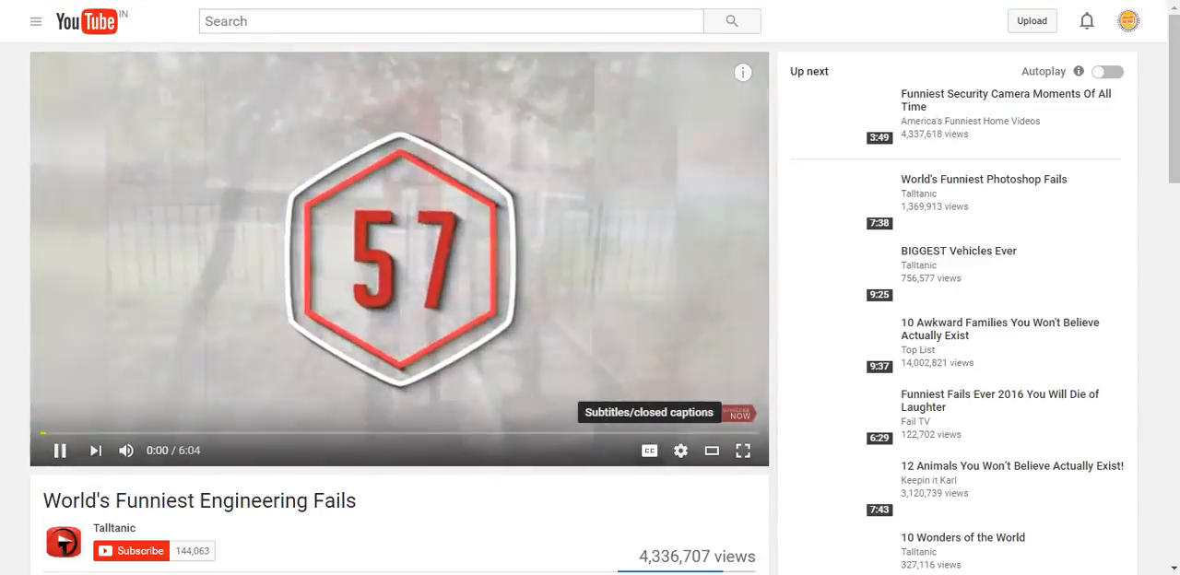
- Enable captions with the CC button and let the video play to about 0:58
click(649, 450)
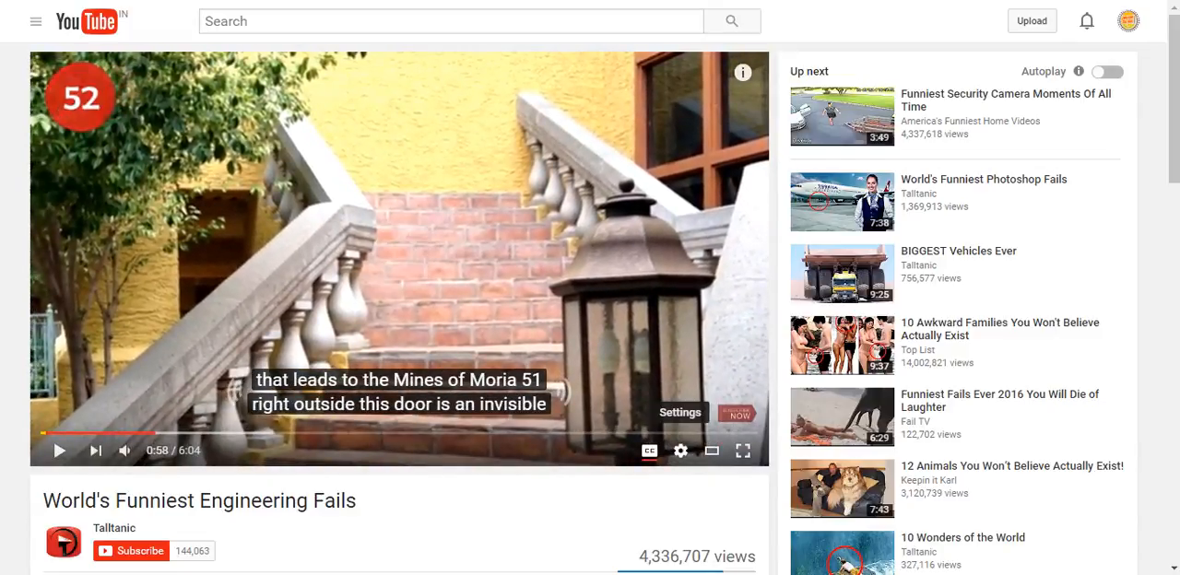
- Set Subtitles/CC to Off in the player's gear-icon settings menu
click(681, 450)
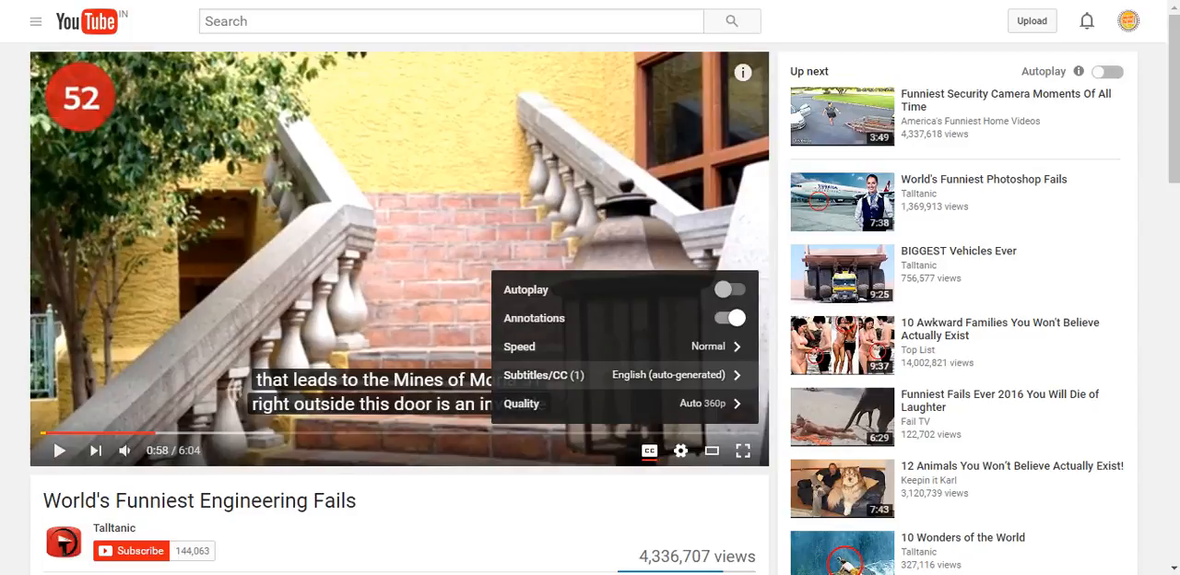
click(542, 376)
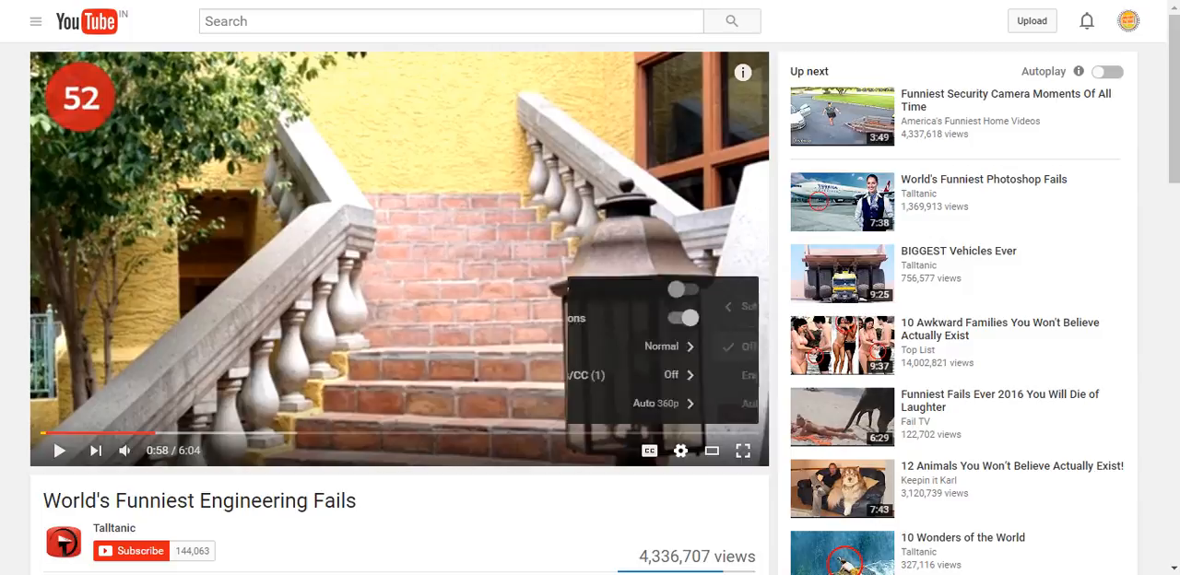
click(681, 450)
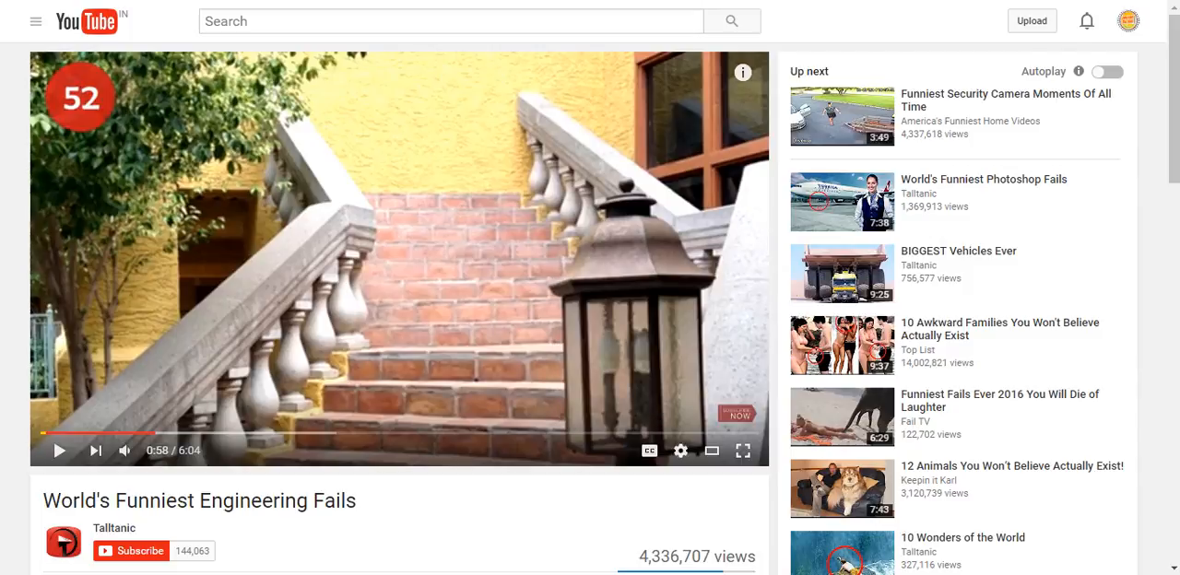